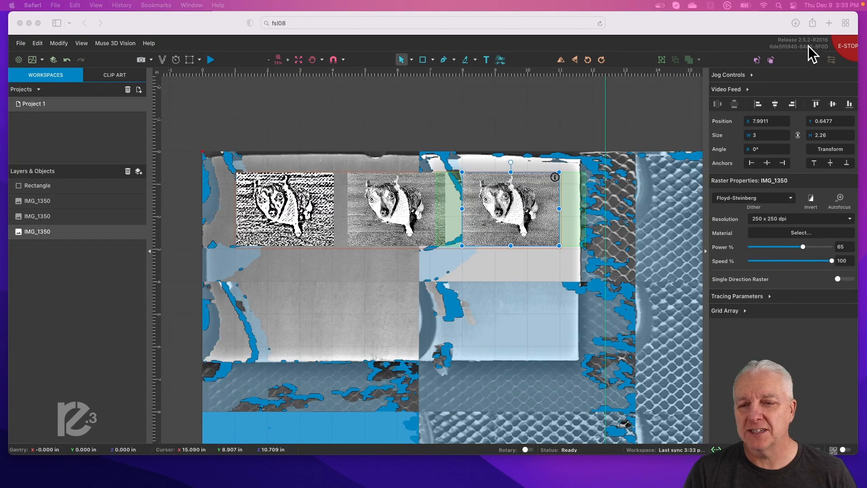
pyautogui.moveTo(821, 53)
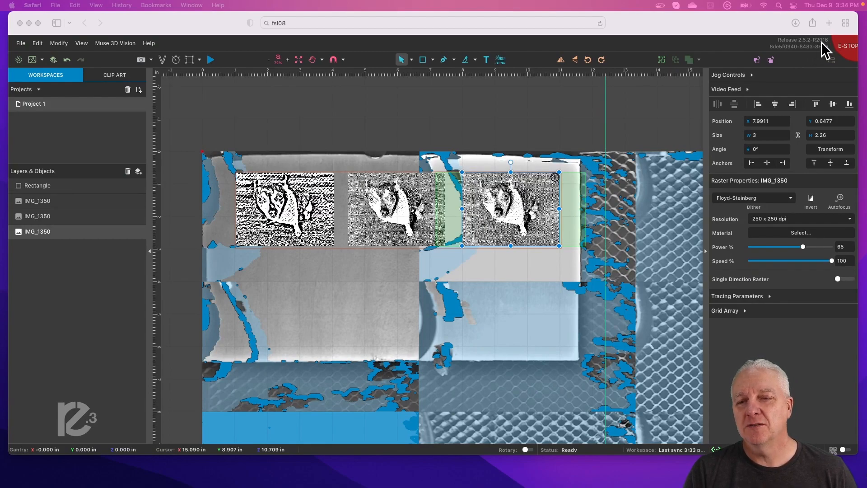
pyautogui.moveTo(531, 176)
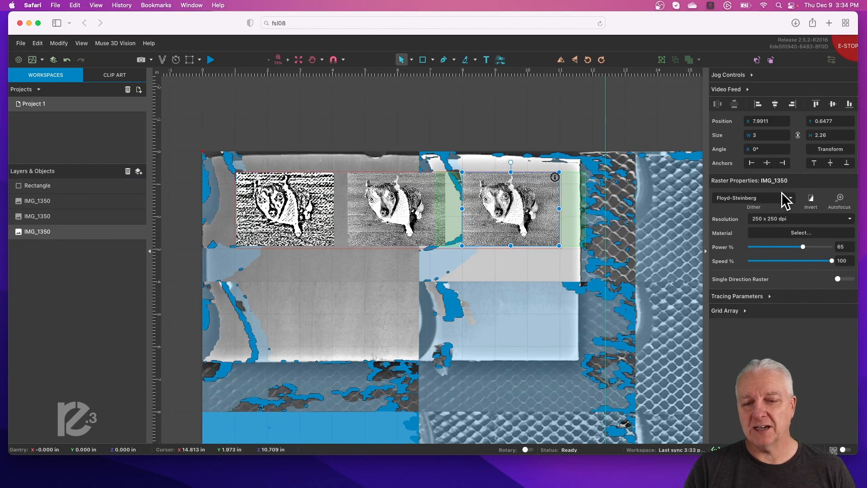
# - Review the dithering mode list and keep Floyd-Steinberg for the third image
pyautogui.click(753, 197)
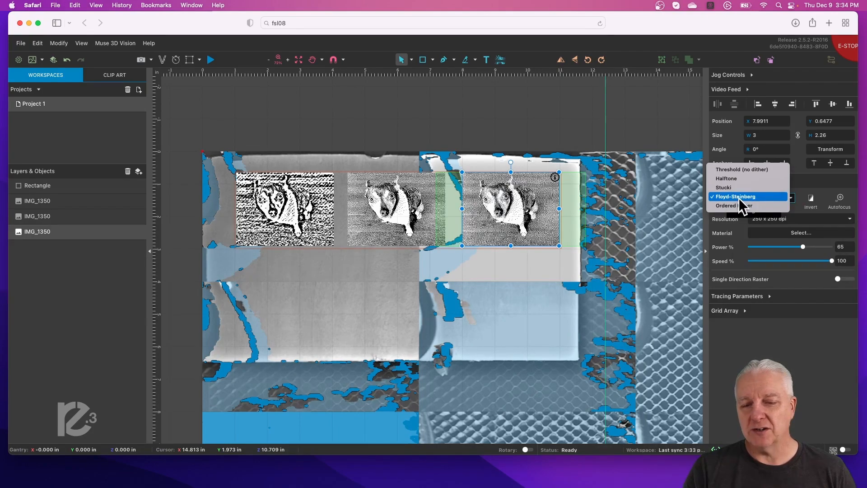
pyautogui.click(735, 196)
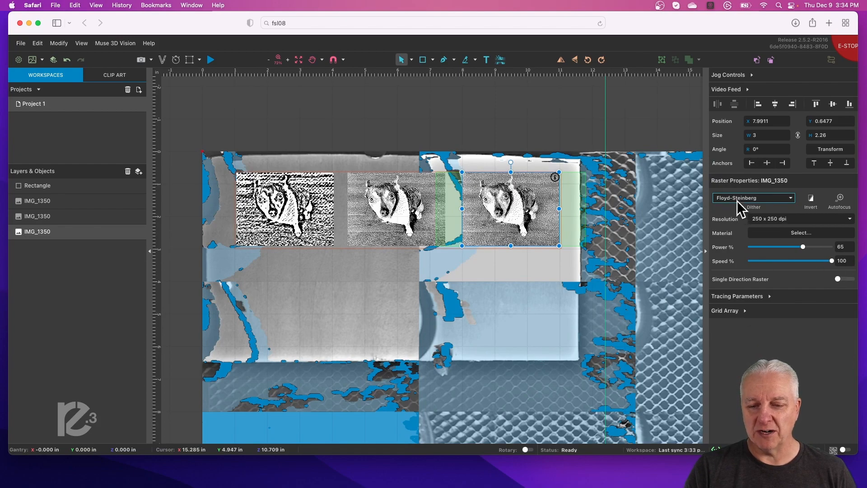
pyautogui.click(753, 197)
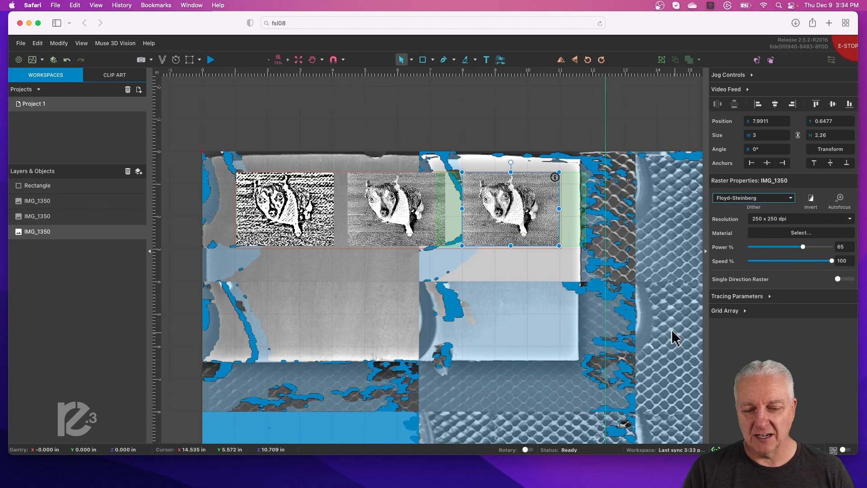
pyautogui.moveTo(487, 299)
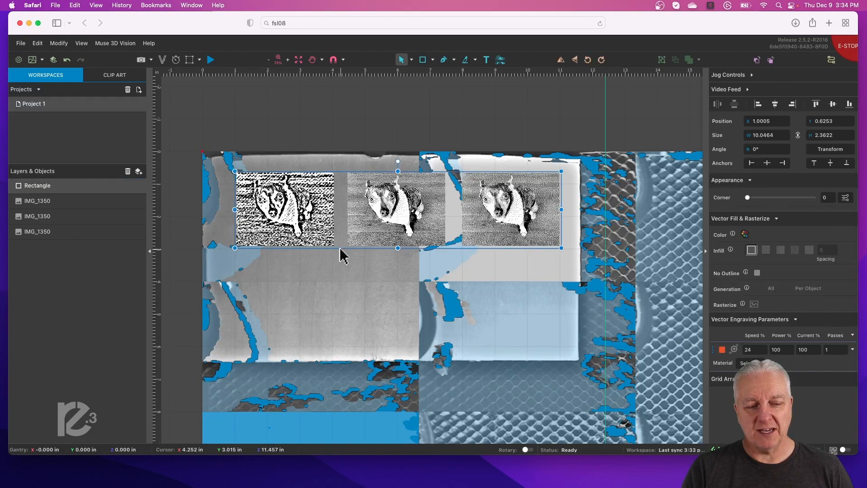
pyautogui.moveTo(390, 249)
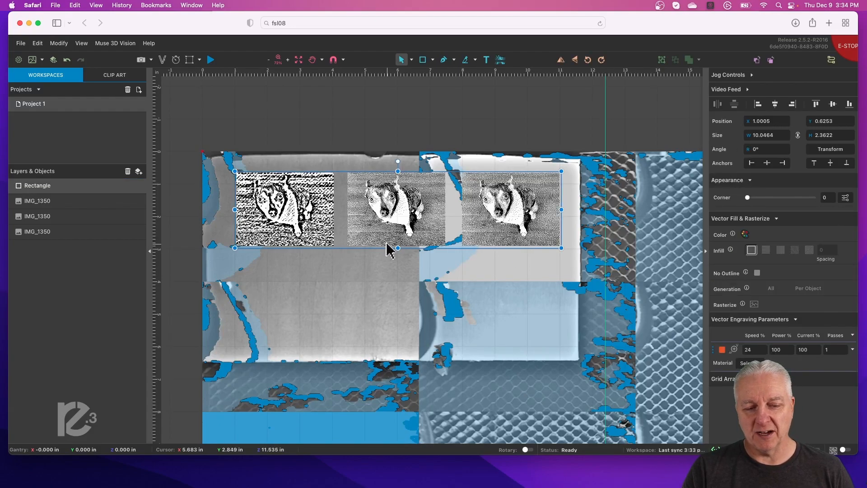
pyautogui.moveTo(397, 248); pyautogui.dragTo(400, 246)
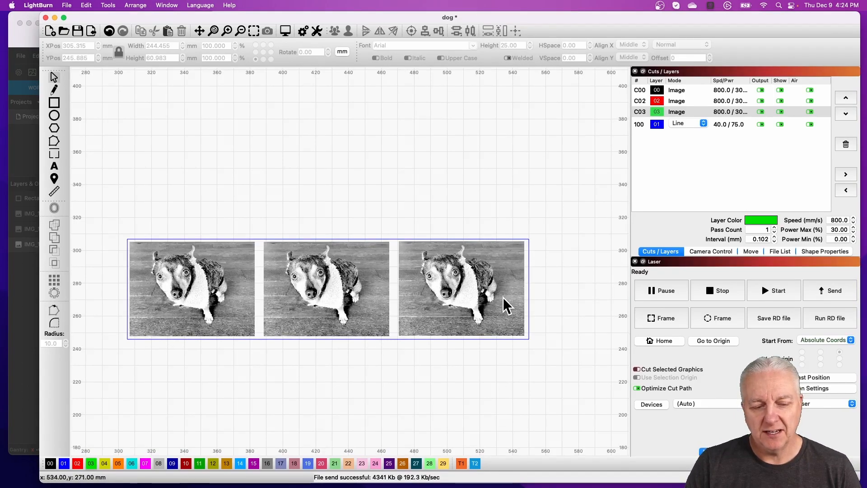
pyautogui.moveTo(238, 292)
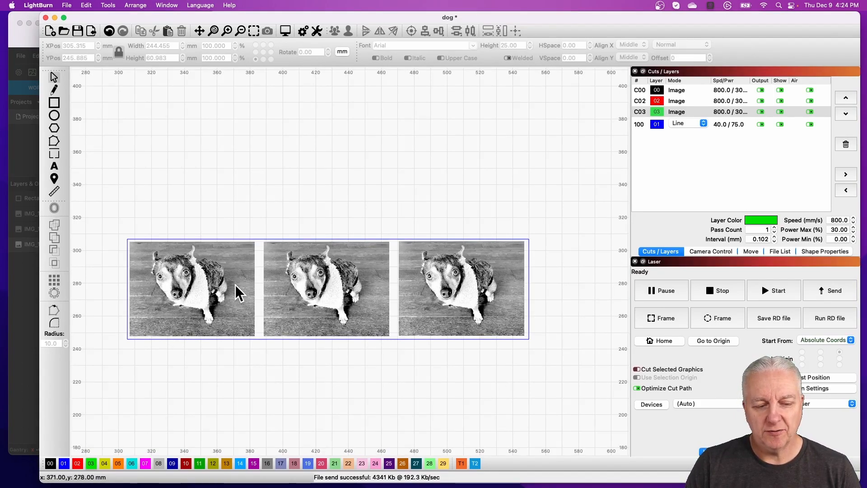
pyautogui.moveTo(161, 308)
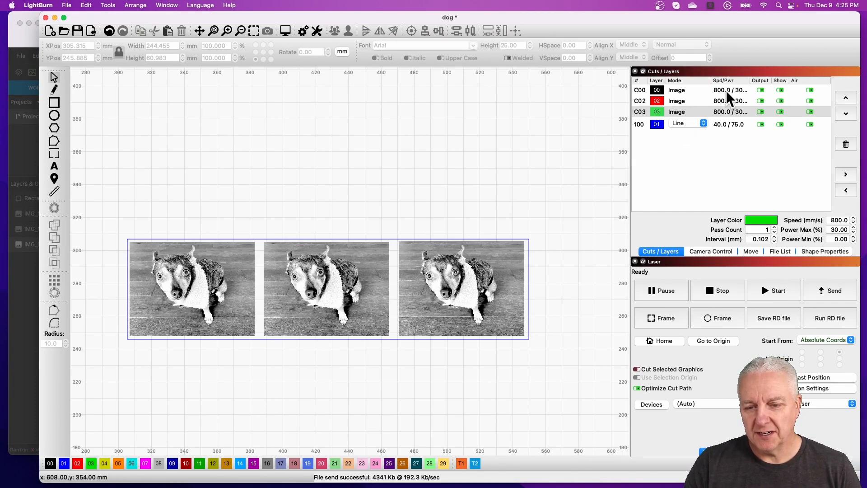
# - In layer C00's cut settings, try Dither and settle on Halftone image mode
pyautogui.doubleClick(677, 89)
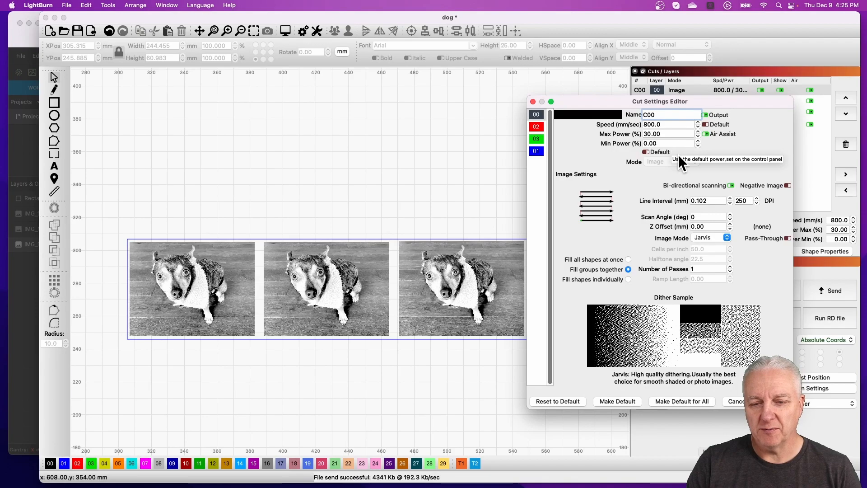
pyautogui.moveTo(543, 253)
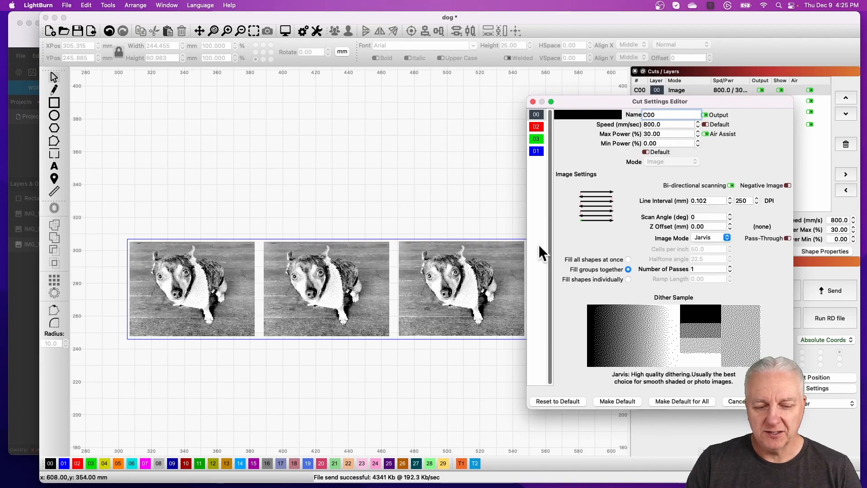
pyautogui.moveTo(612, 172)
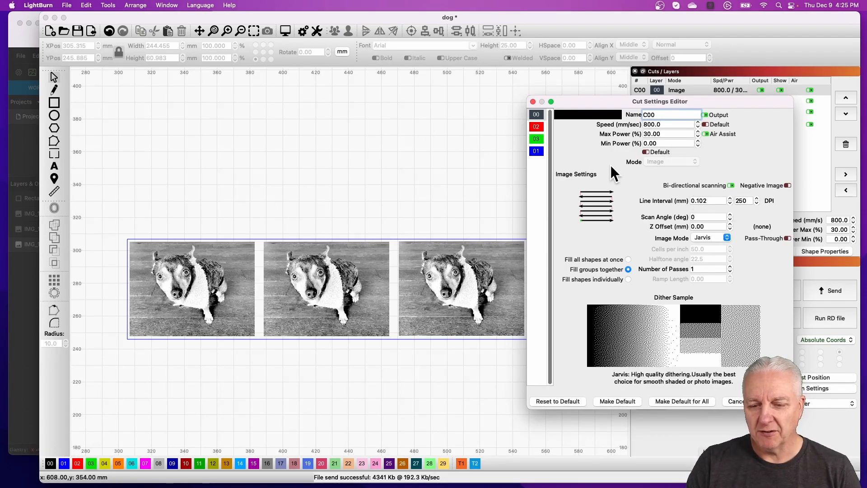
pyautogui.moveTo(711, 253)
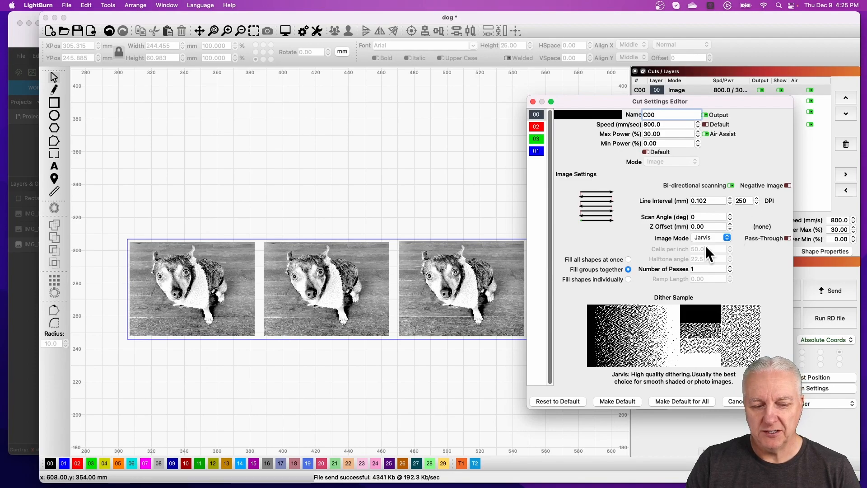
pyautogui.moveTo(561, 155)
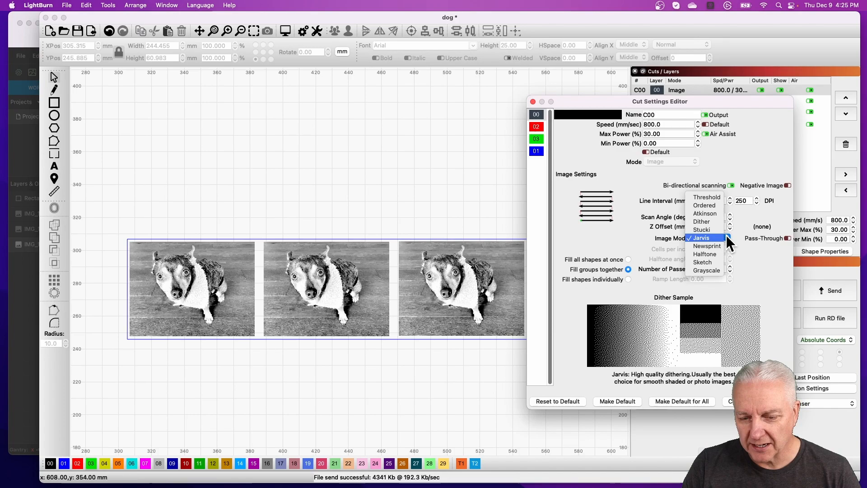
pyautogui.moveTo(705, 253)
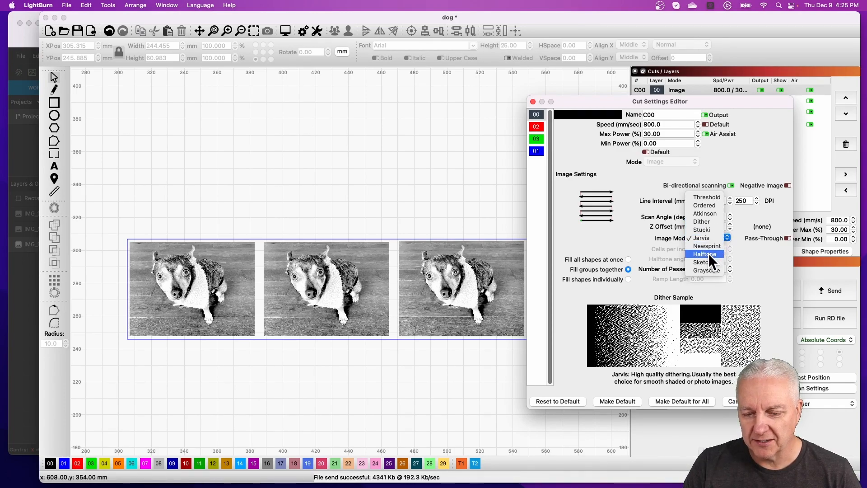
pyautogui.click(704, 254)
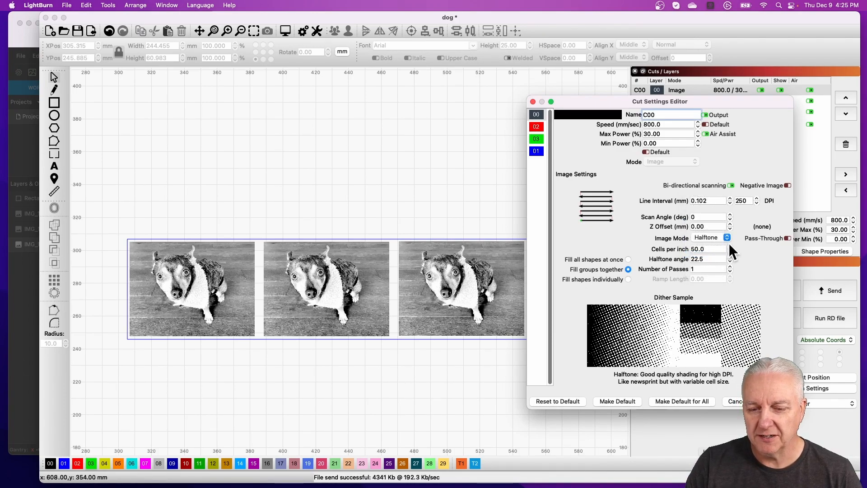
pyautogui.click(726, 238)
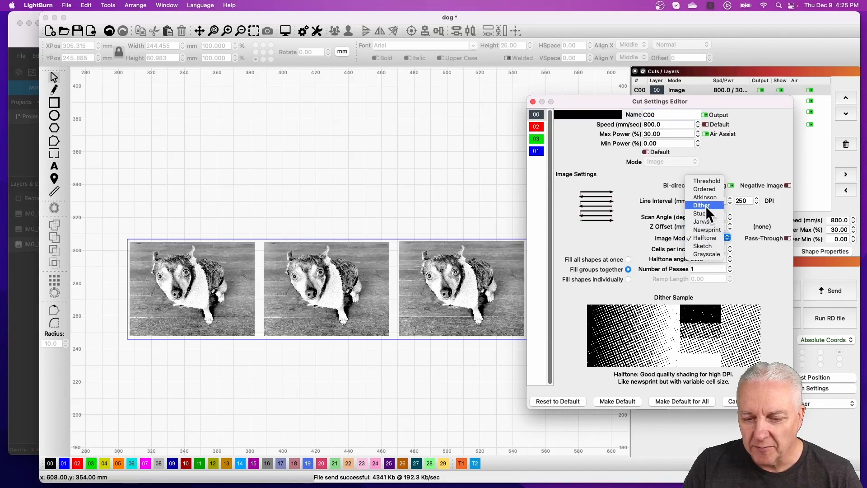
pyautogui.click(701, 205)
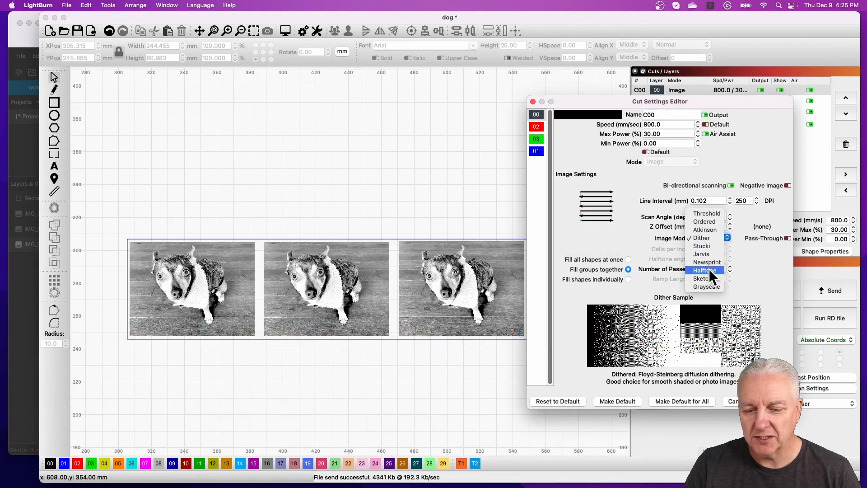
pyautogui.click(706, 270)
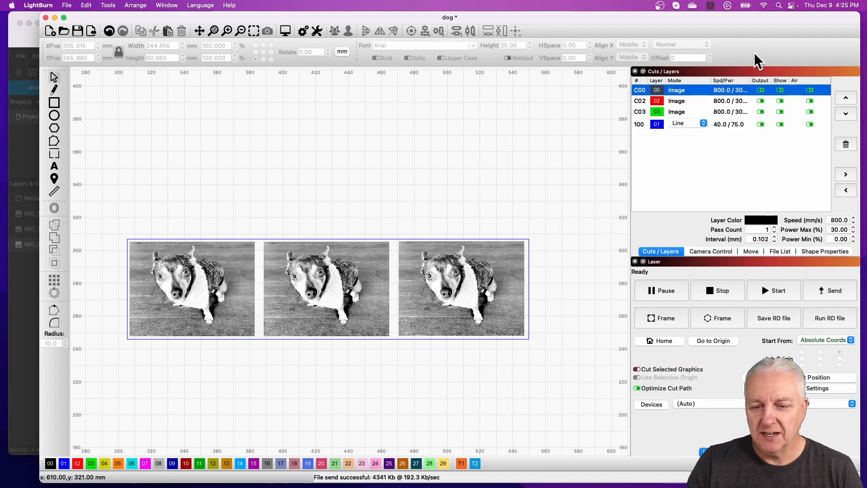
# - Select layer C02 and bring up its detailed cut settings
pyautogui.click(676, 100)
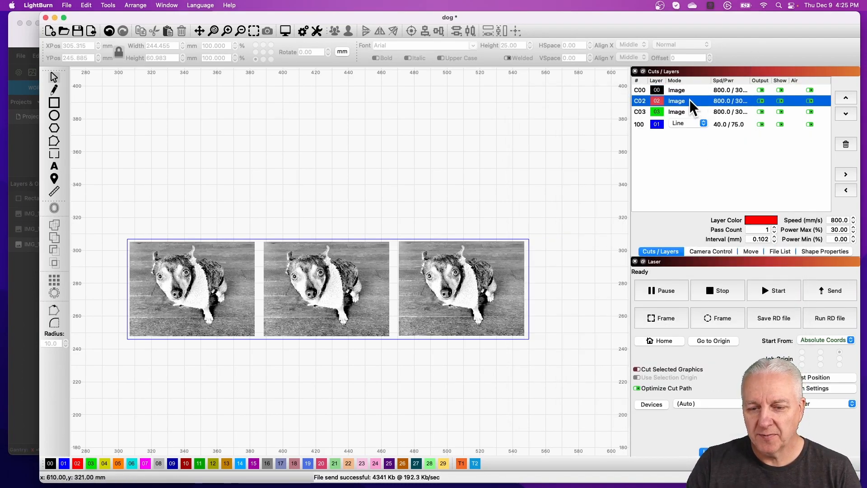
pyautogui.doubleClick(676, 100)
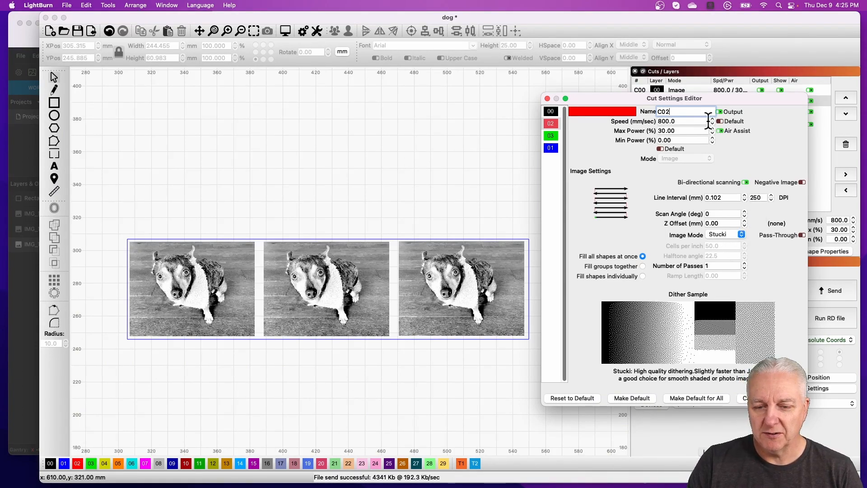
pyautogui.moveTo(714, 133)
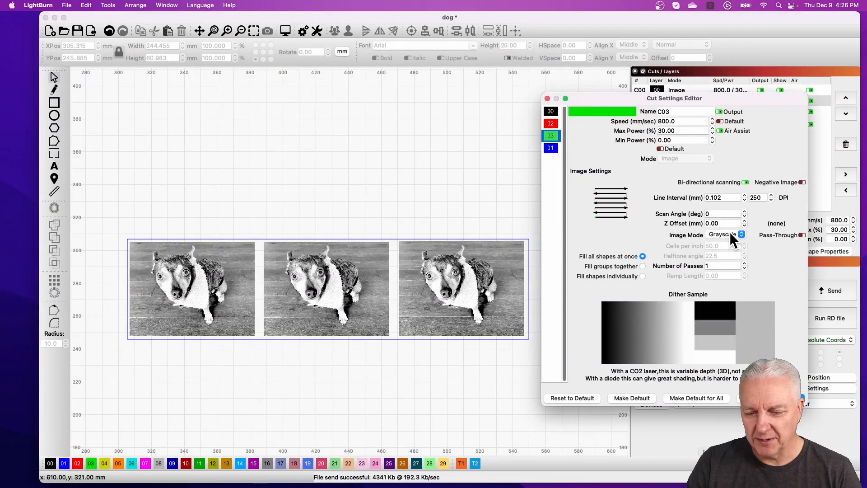
# - Preview Jarvis, Atkinson, Ordered and Threshold for layer C03, then pick the final dithering mode
pyautogui.click(727, 235)
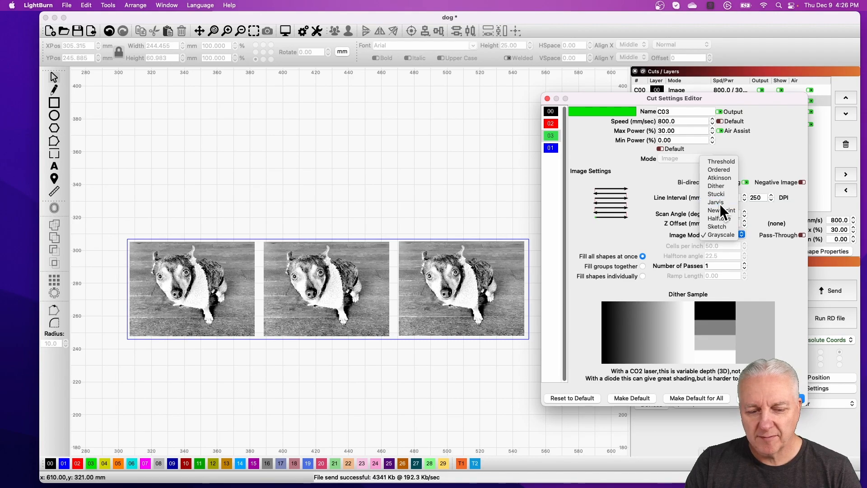
pyautogui.click(715, 202)
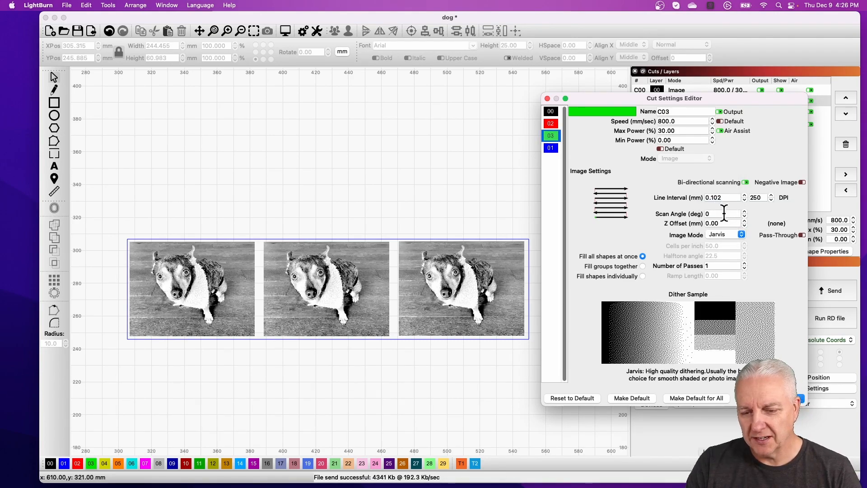
pyautogui.click(725, 234)
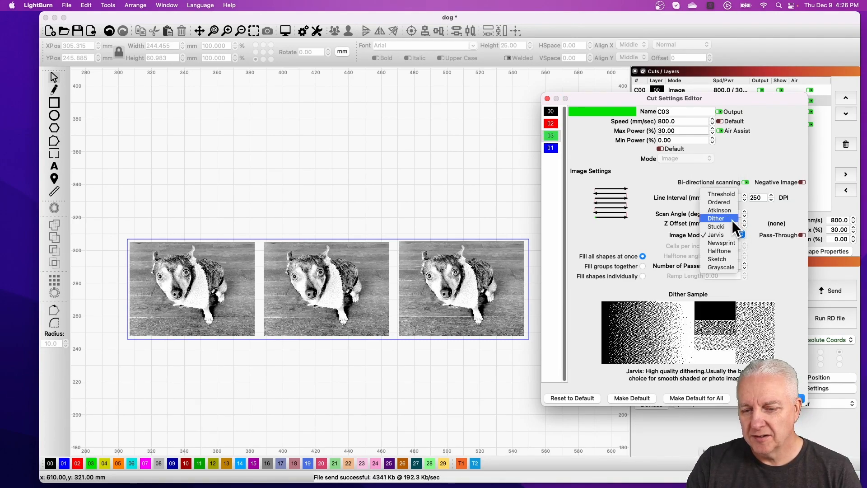
pyautogui.click(720, 210)
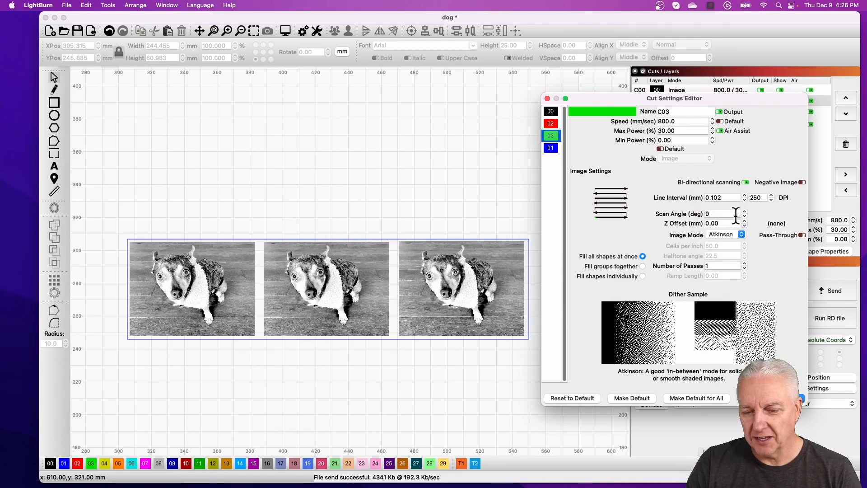
pyautogui.click(740, 235)
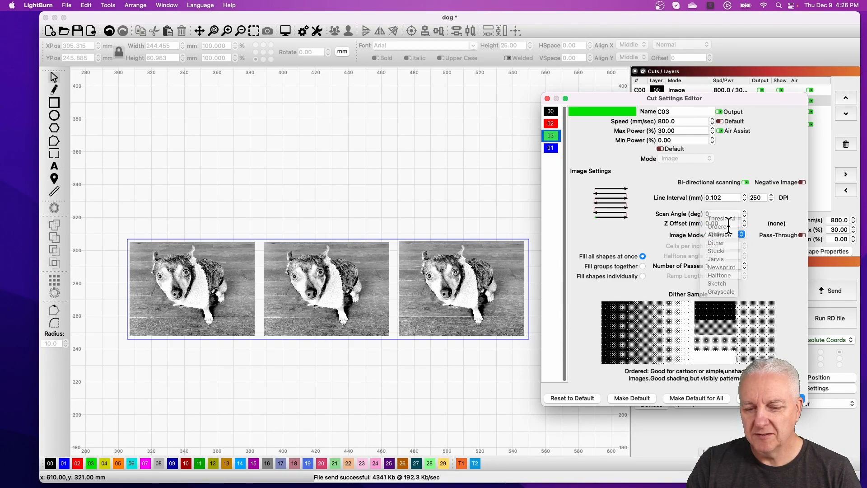
pyautogui.click(722, 235)
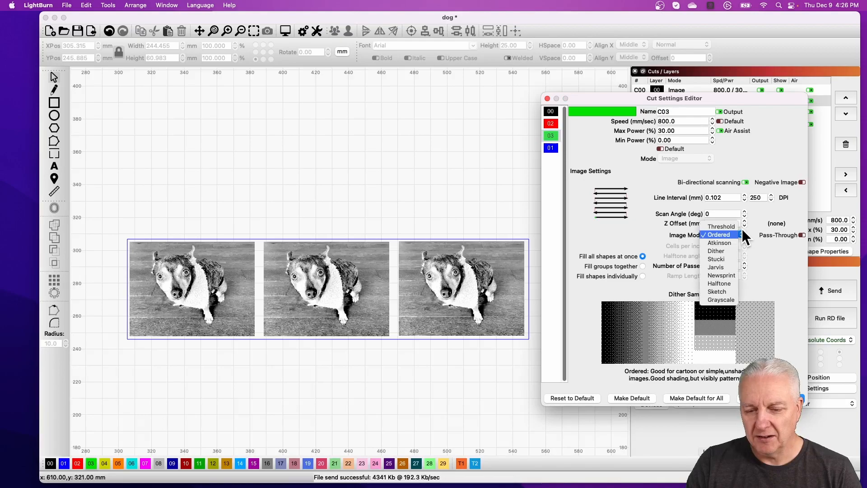
pyautogui.click(721, 226)
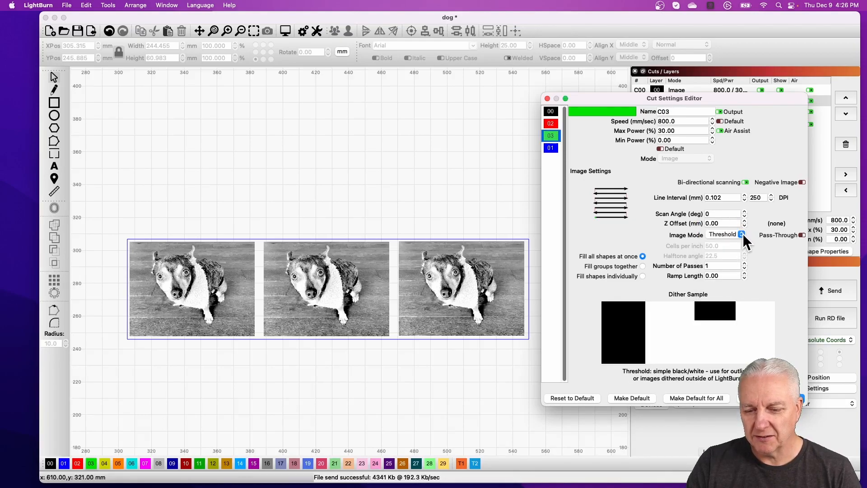
pyautogui.click(741, 234)
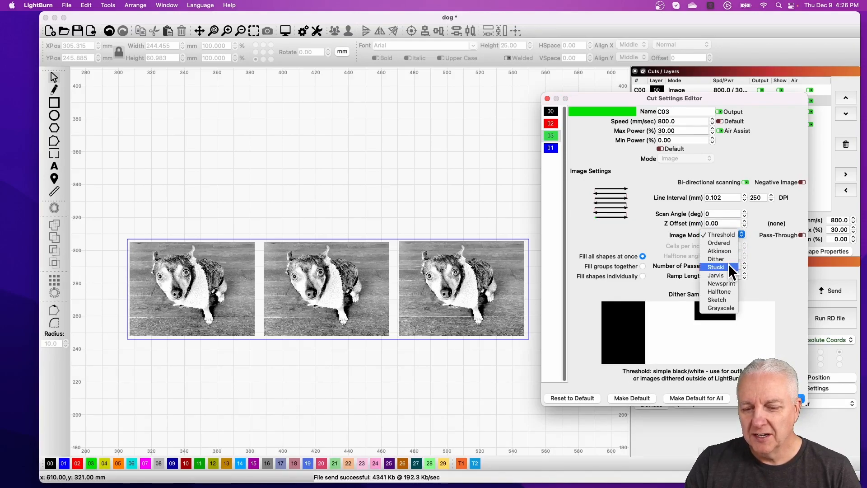
pyautogui.moveTo(716, 275)
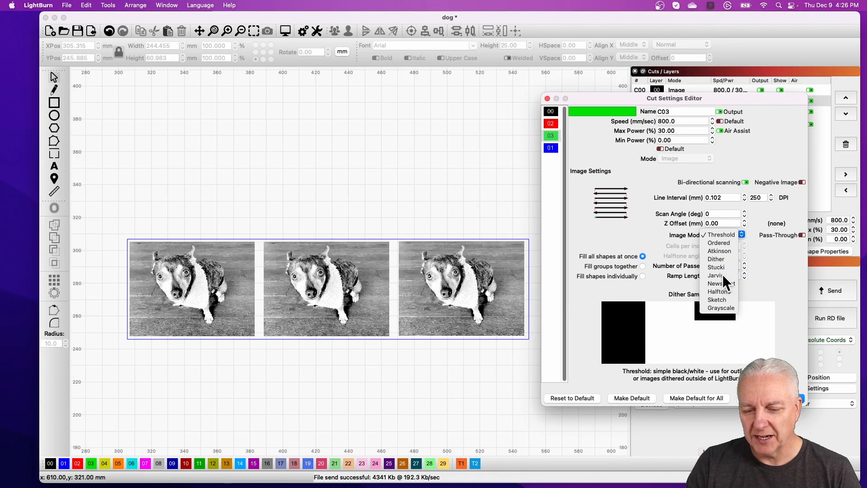
pyautogui.click(715, 274)
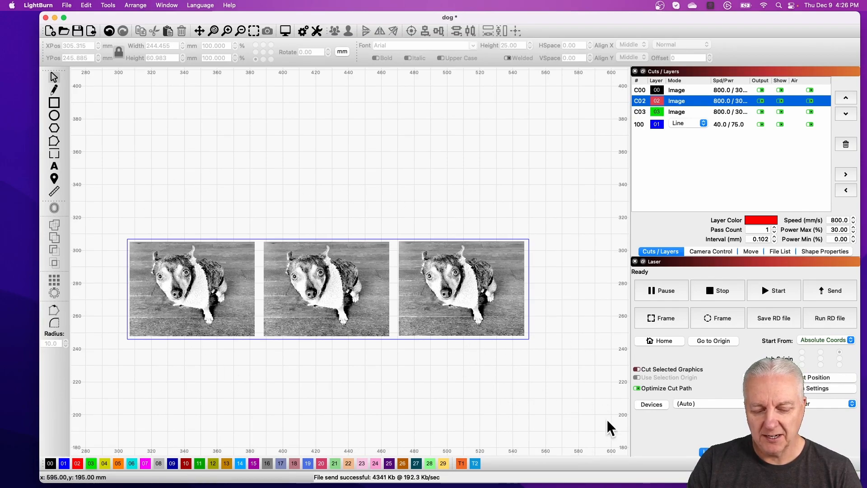
pyautogui.moveTo(839, 293)
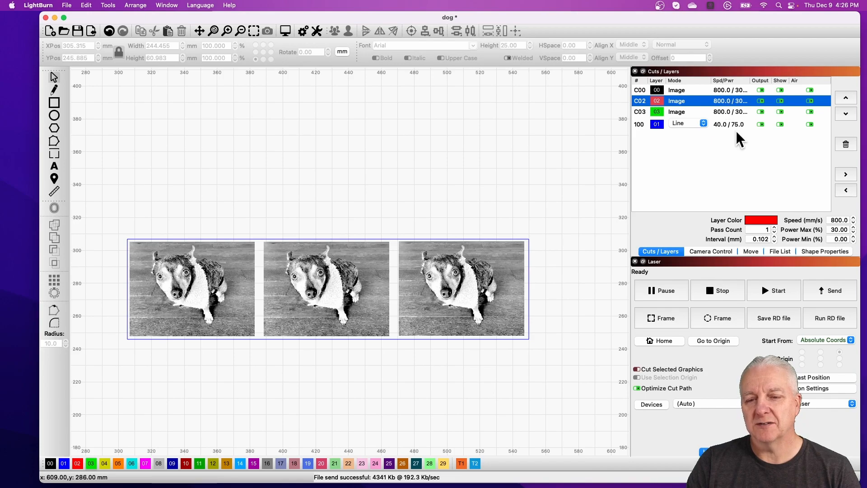
pyautogui.moveTo(442, 241)
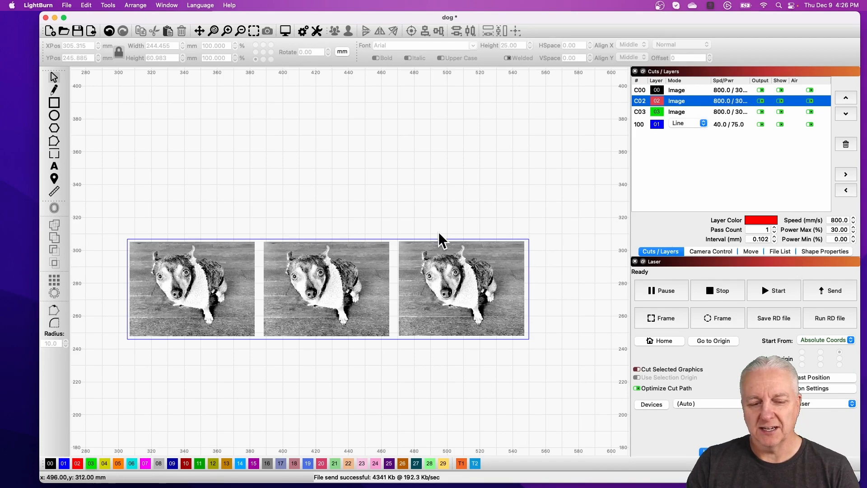
pyautogui.moveTo(349, 359)
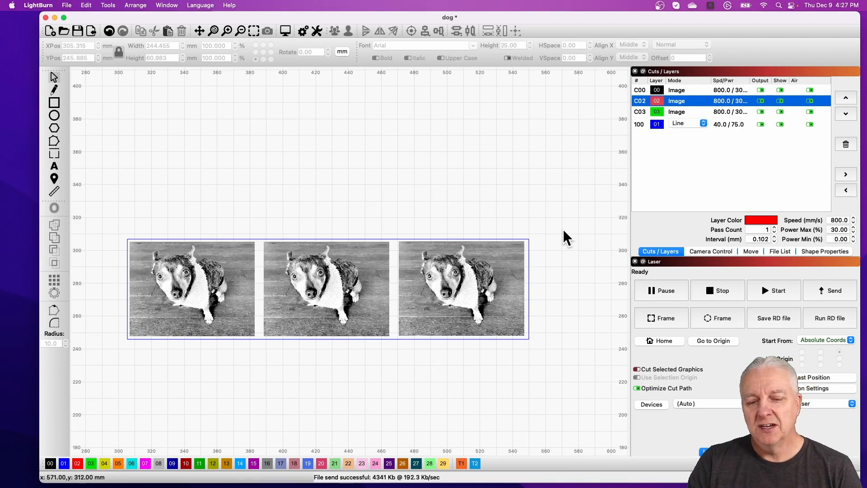
pyautogui.moveTo(577, 285)
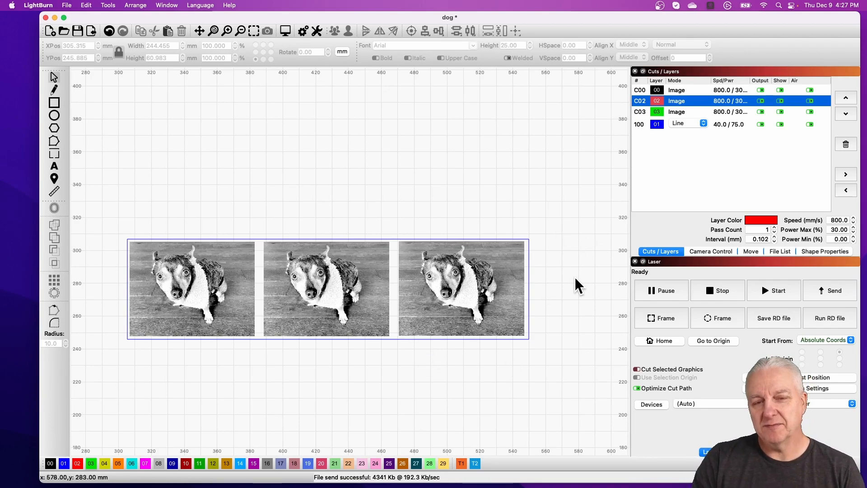
pyautogui.moveTo(579, 294)
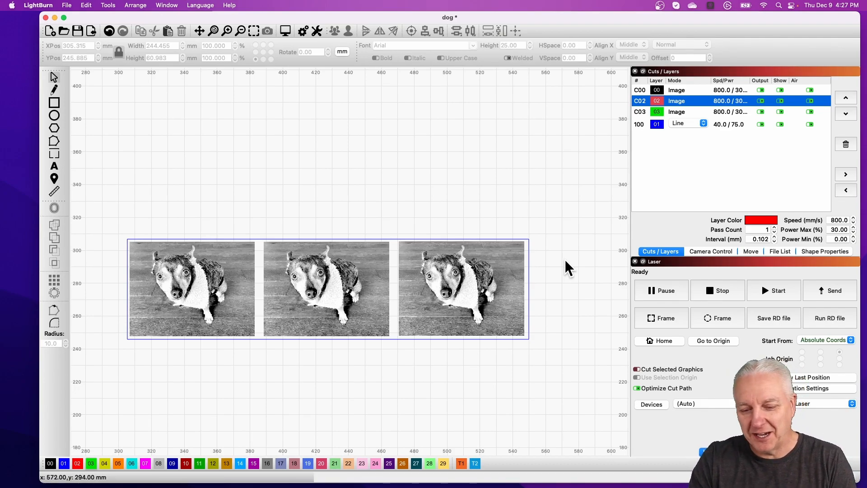
pyautogui.moveTo(578, 267)
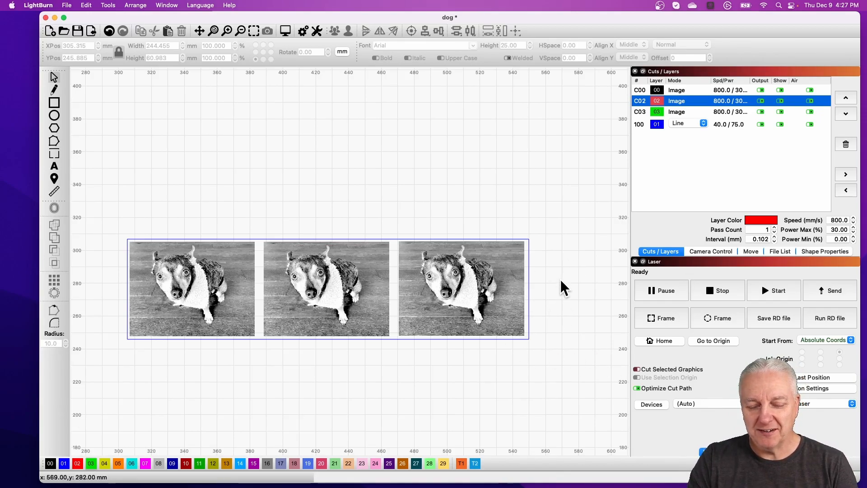
pyautogui.moveTo(592, 309)
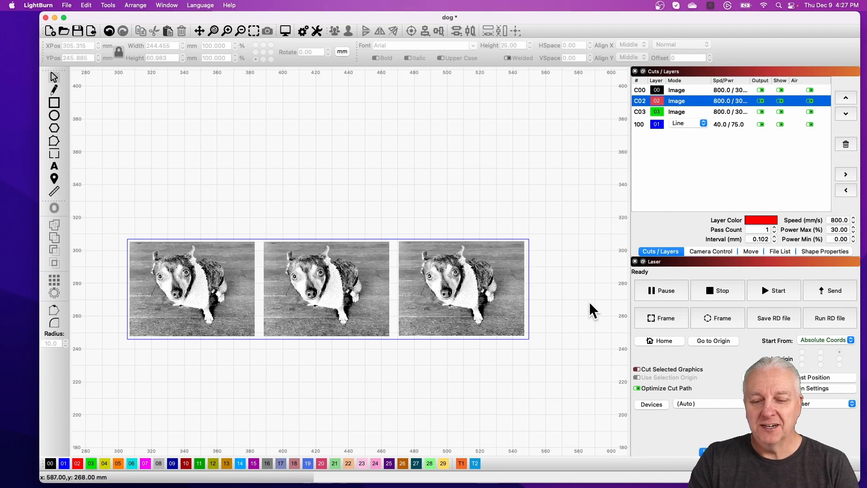